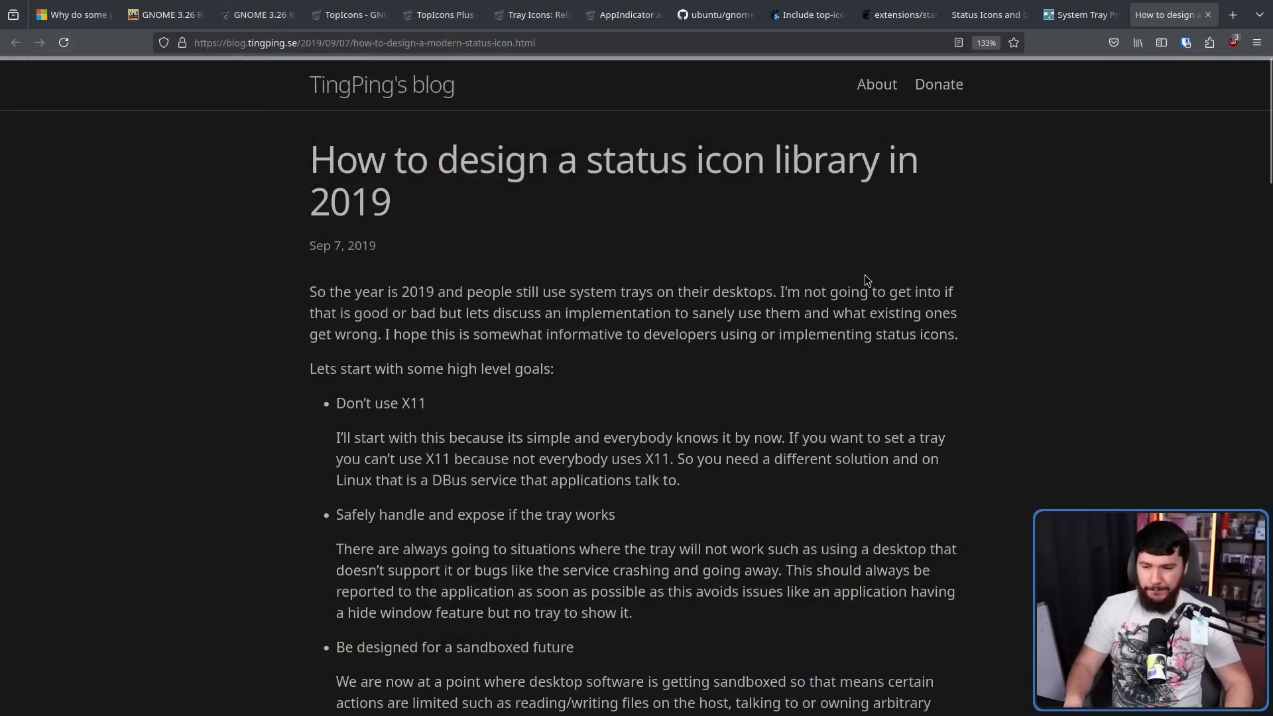
- Scroll the status icon article down through the AppIndicator and StatusNotifier critiques
scroll("down", 3)
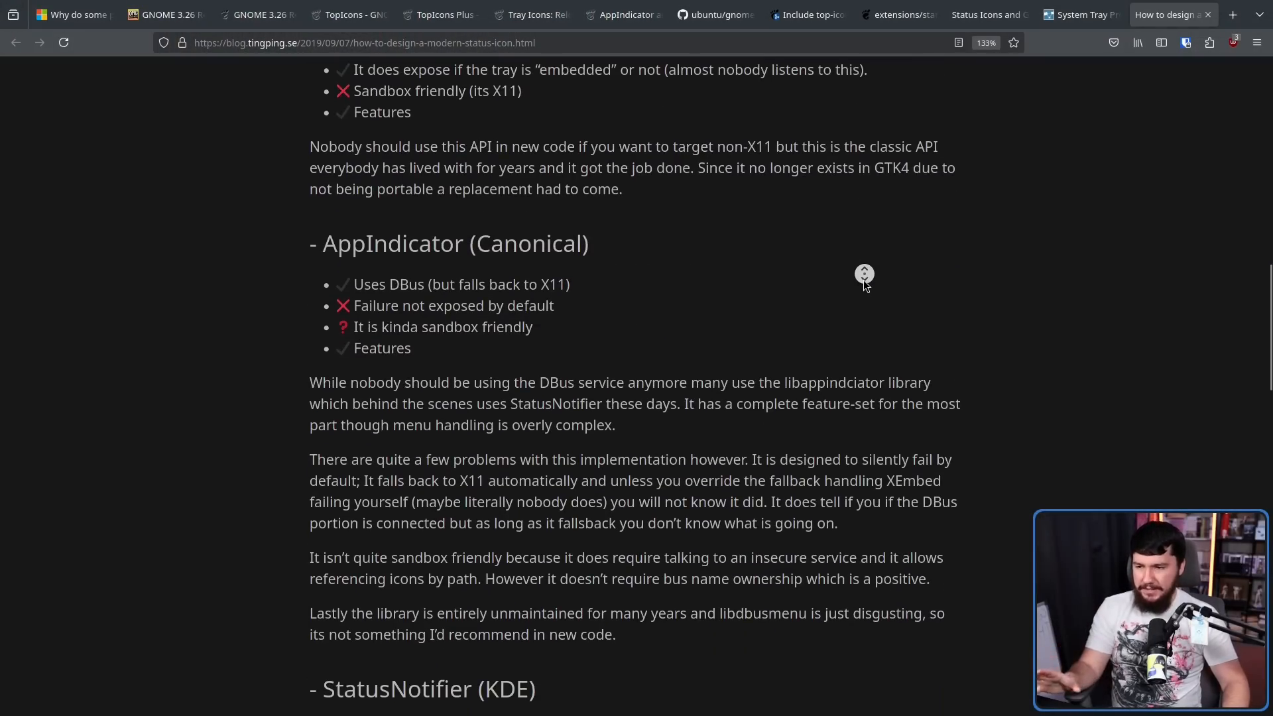
scroll("down", 3)
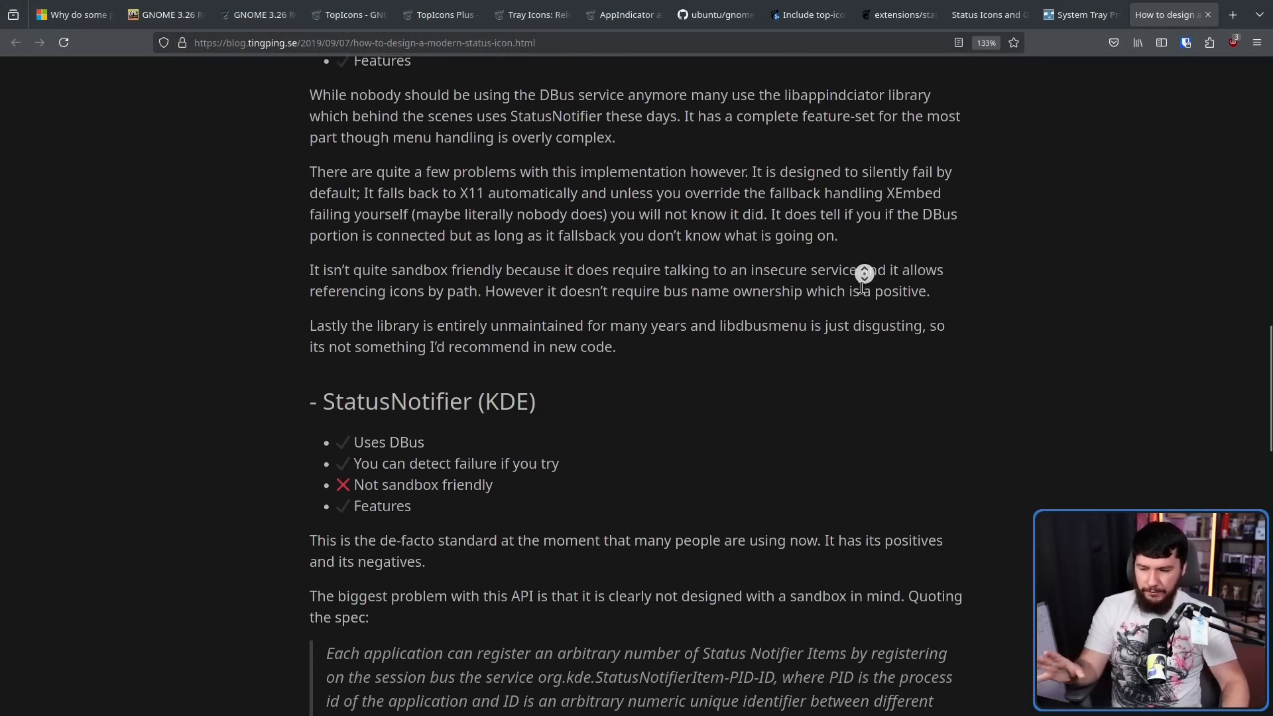
scroll("down", 3)
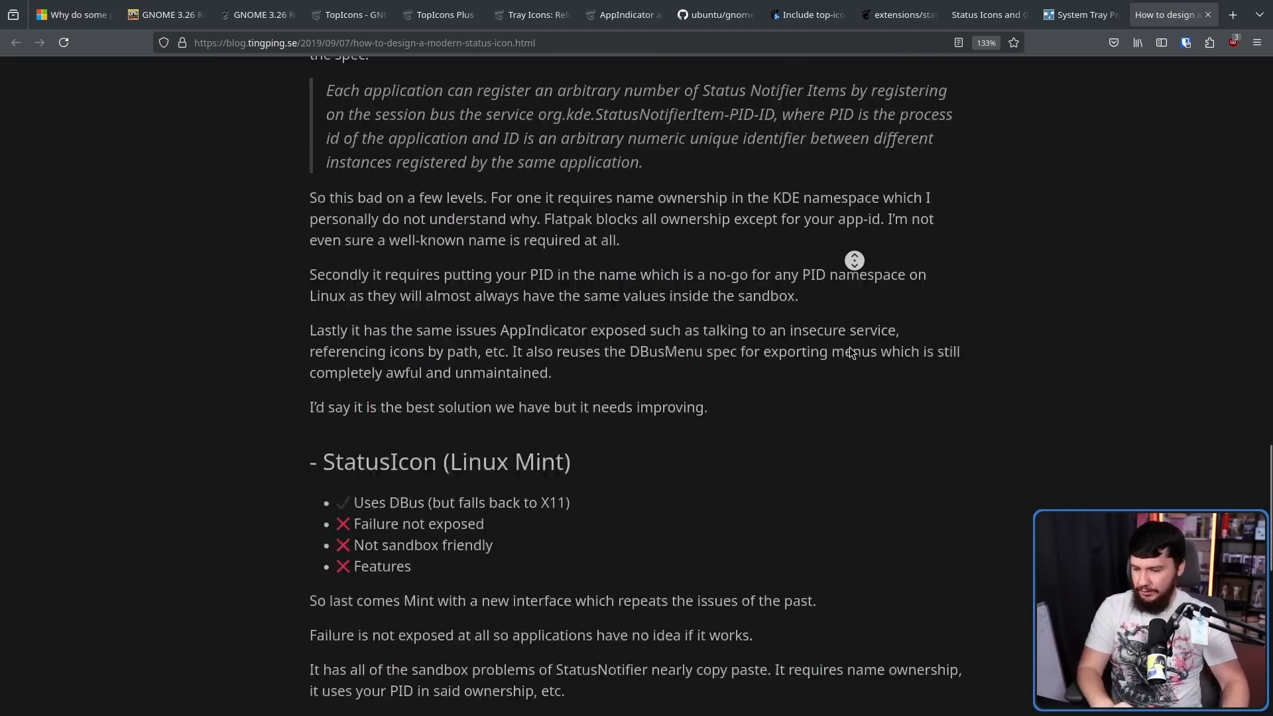
scroll("down", 3)
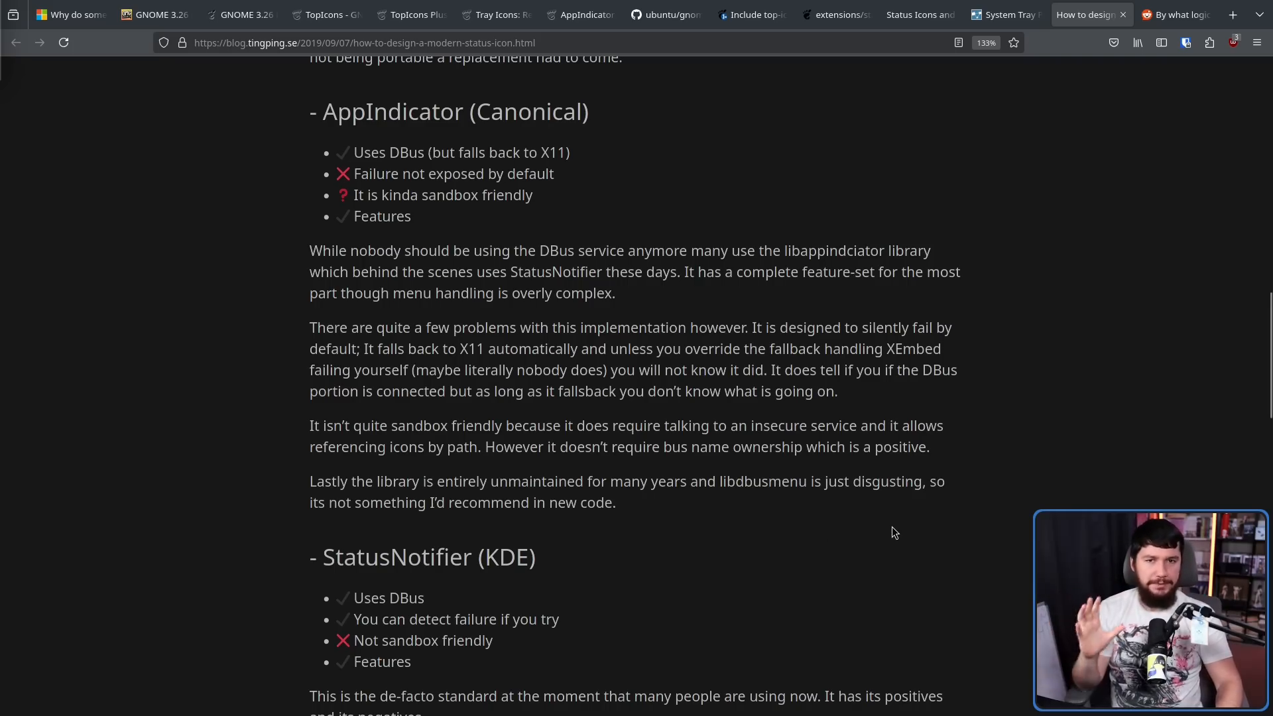
- Switch to the Reddit tab showing ebassi's comment on GNOME rejecting libappindicator
left_click(1173, 14)
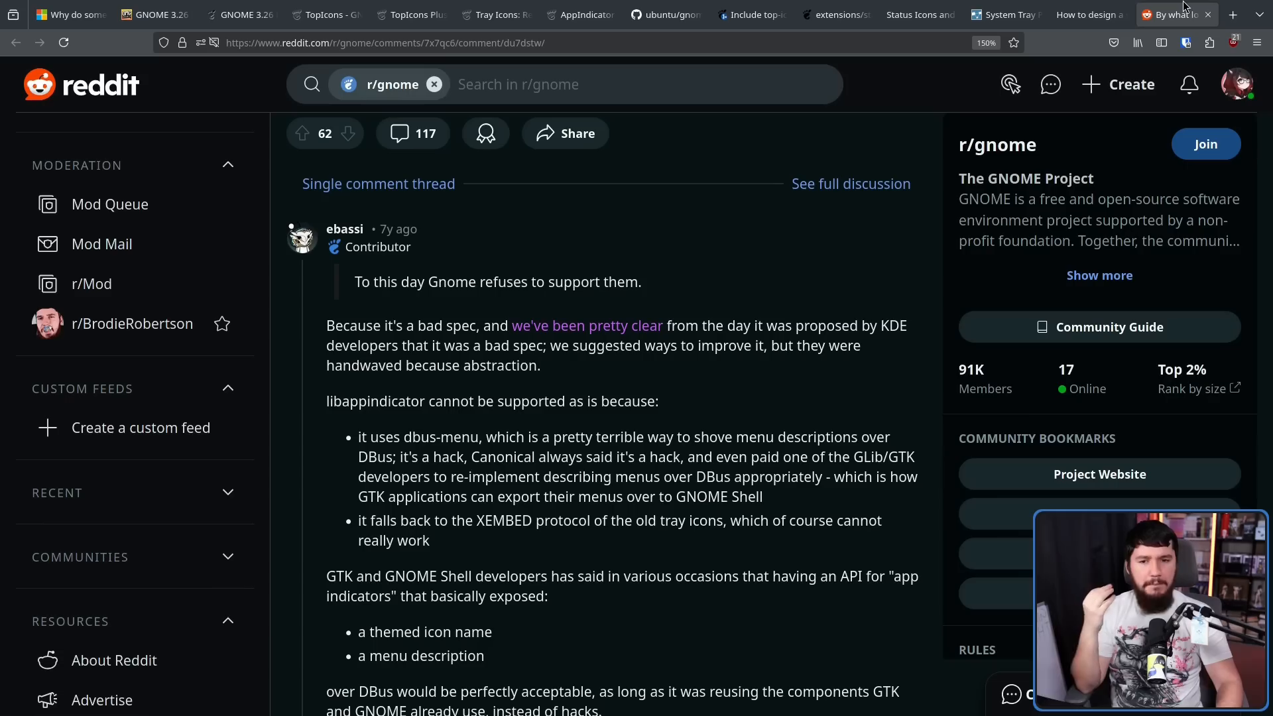
mouse_move(1090, 15)
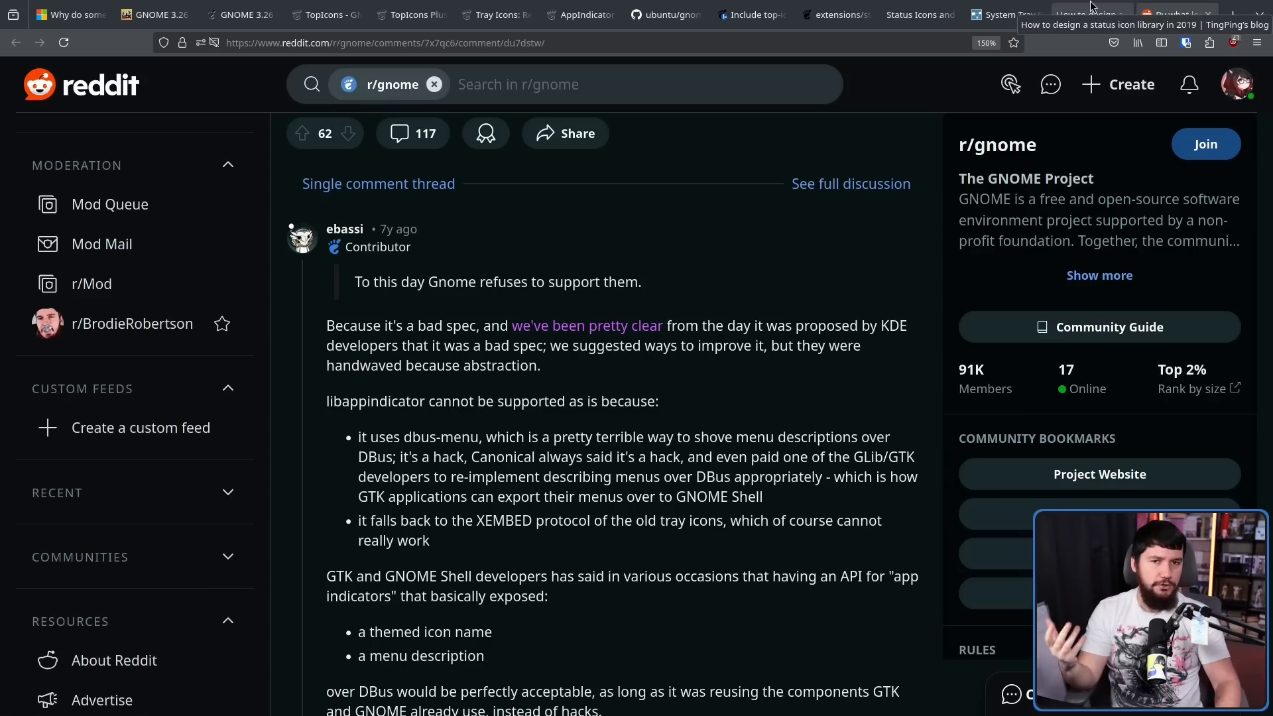
left_click(1083, 14)
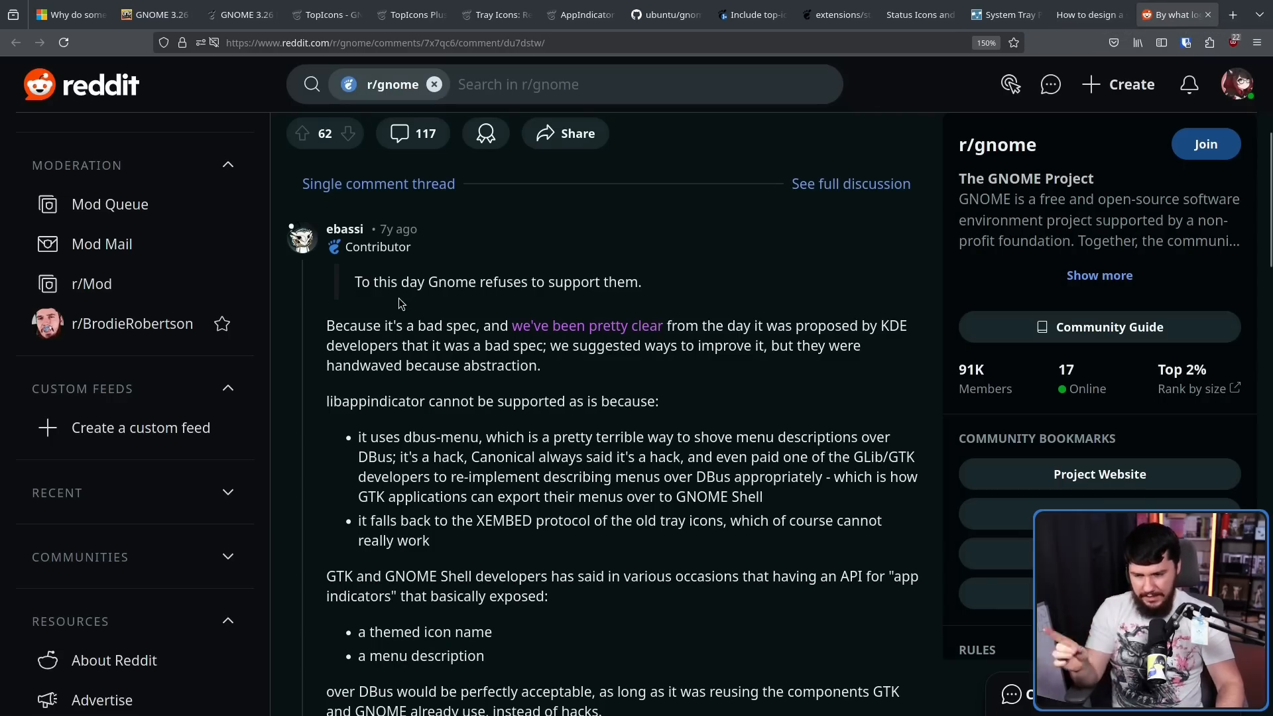
mouse_move(495, 342)
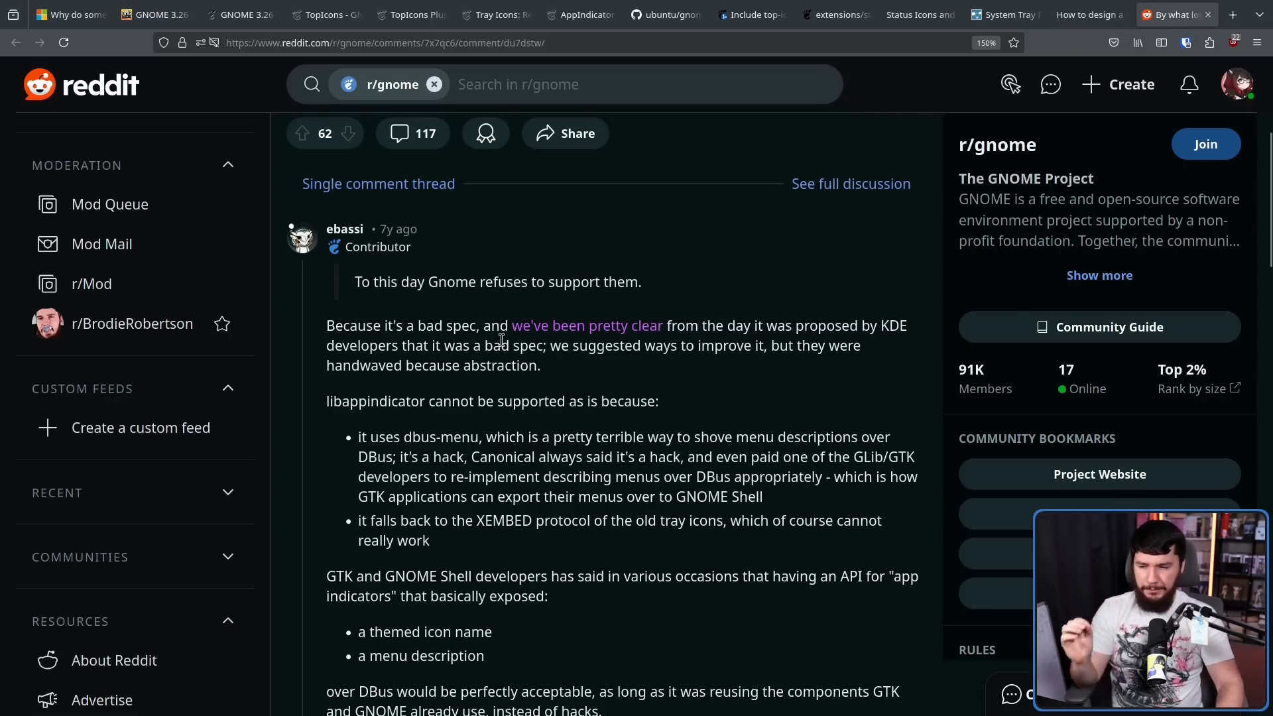
mouse_move(586, 327)
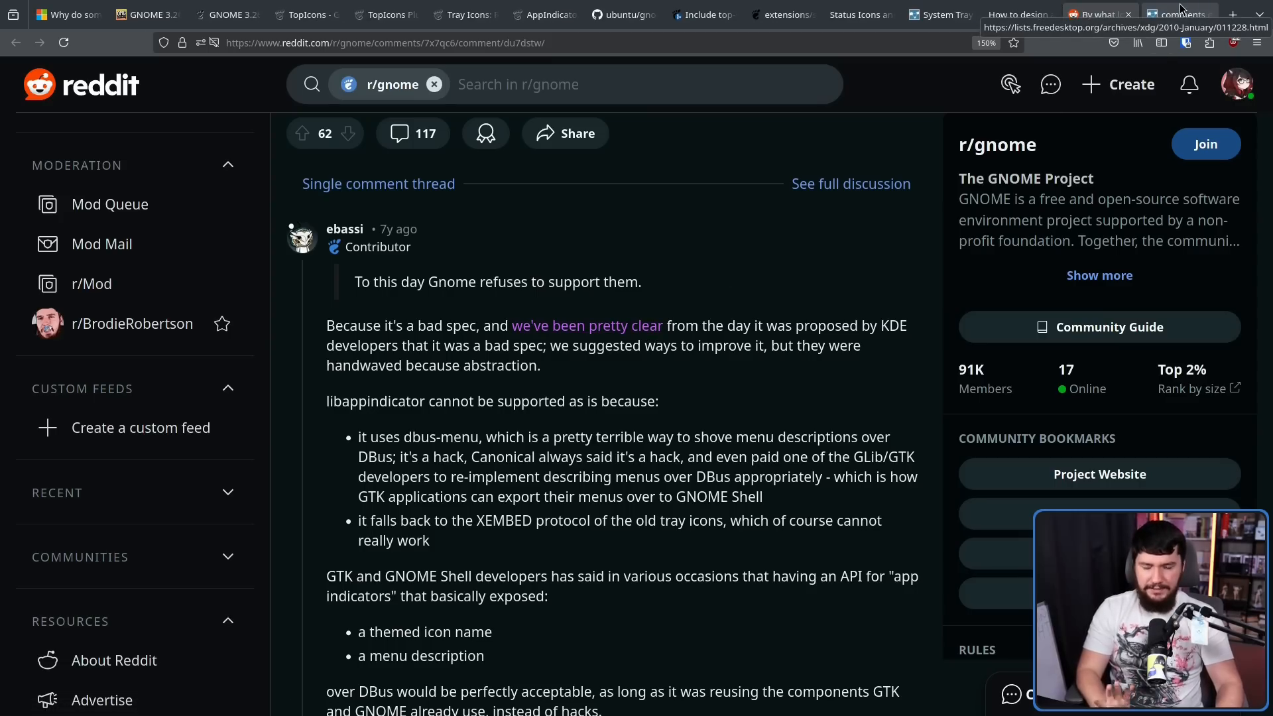
- View the January 2010 xdg StatusNotifier spec thread index zoomed to 170%
left_click(1173, 15)
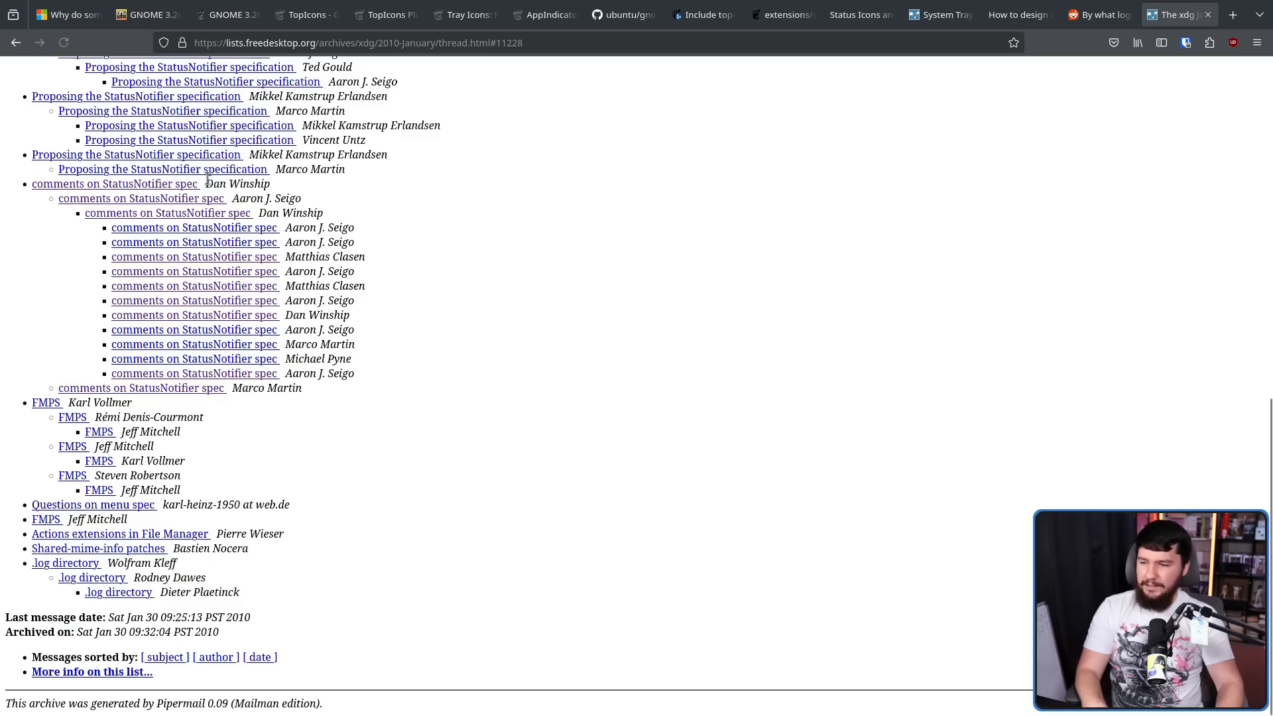
key("ctrl+plus")
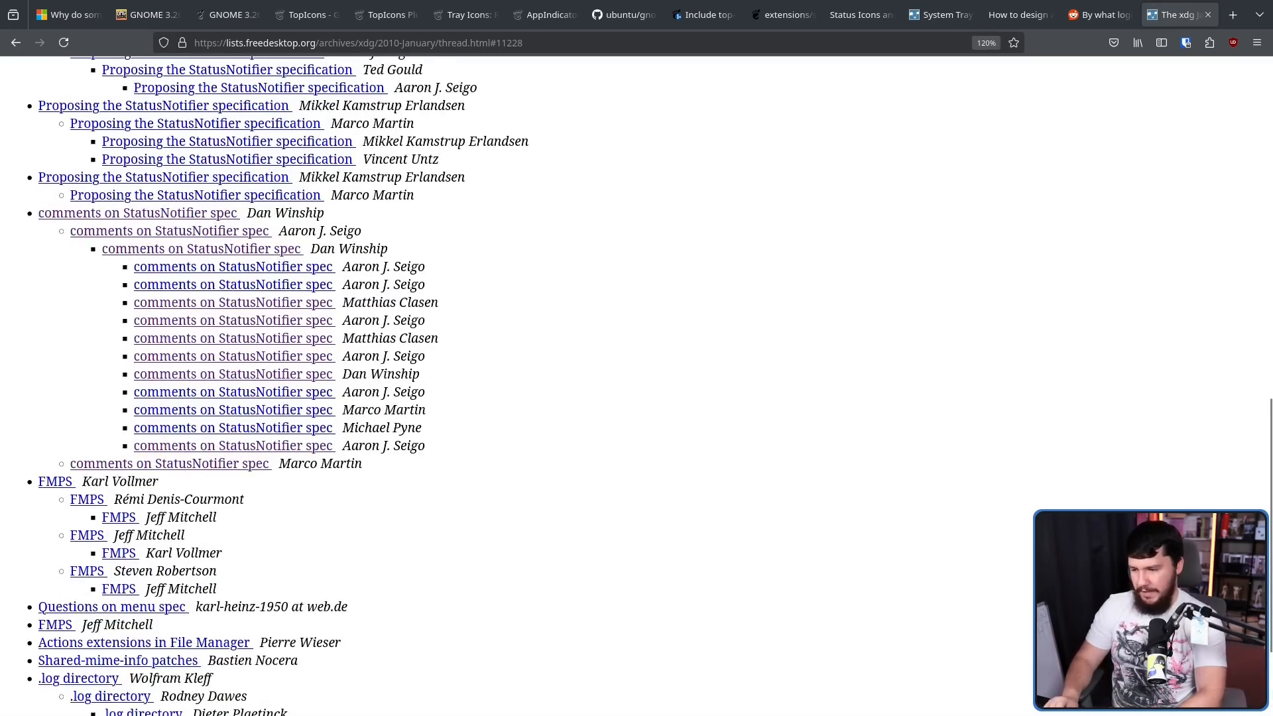
key("ctrl+plus")
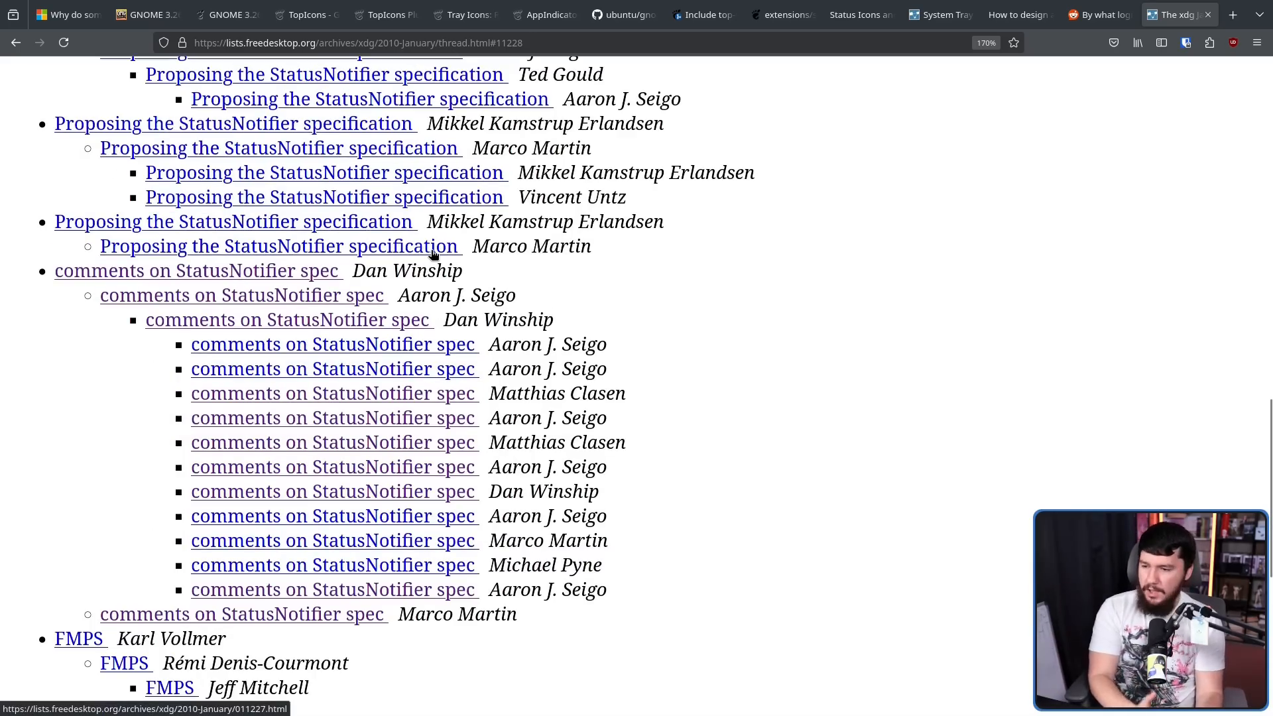
mouse_move(374, 200)
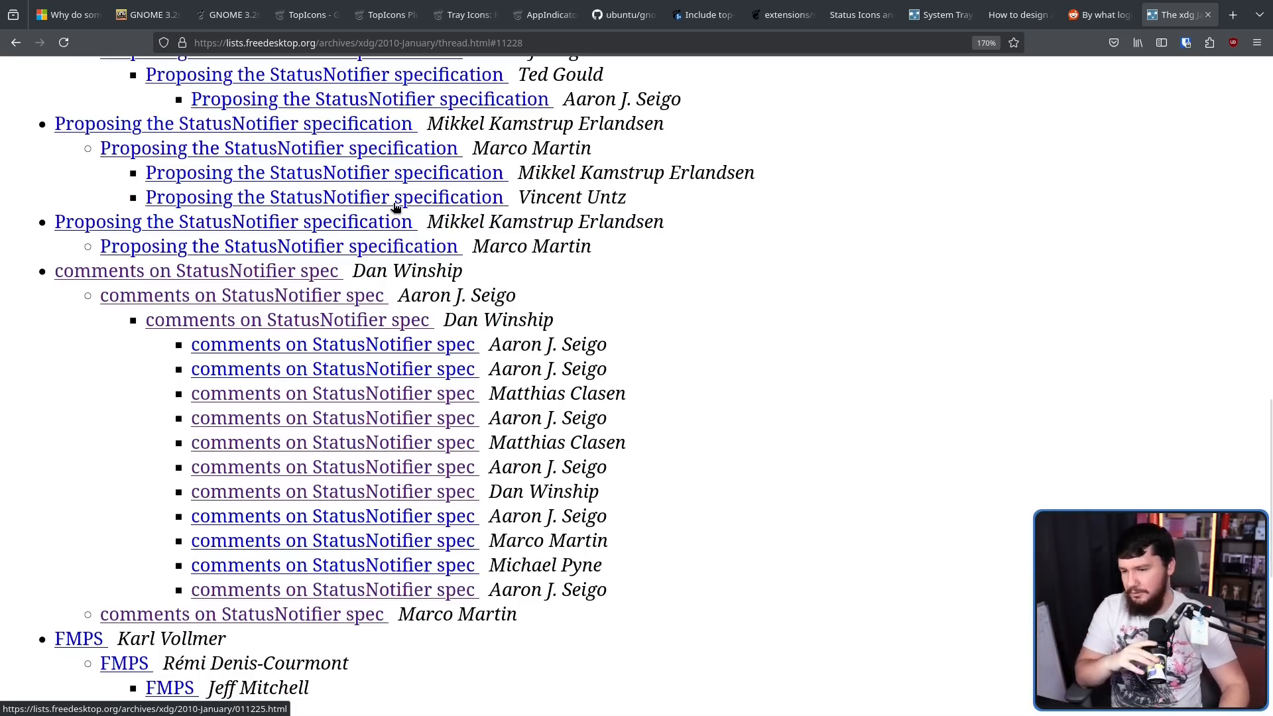
scroll("down", 3)
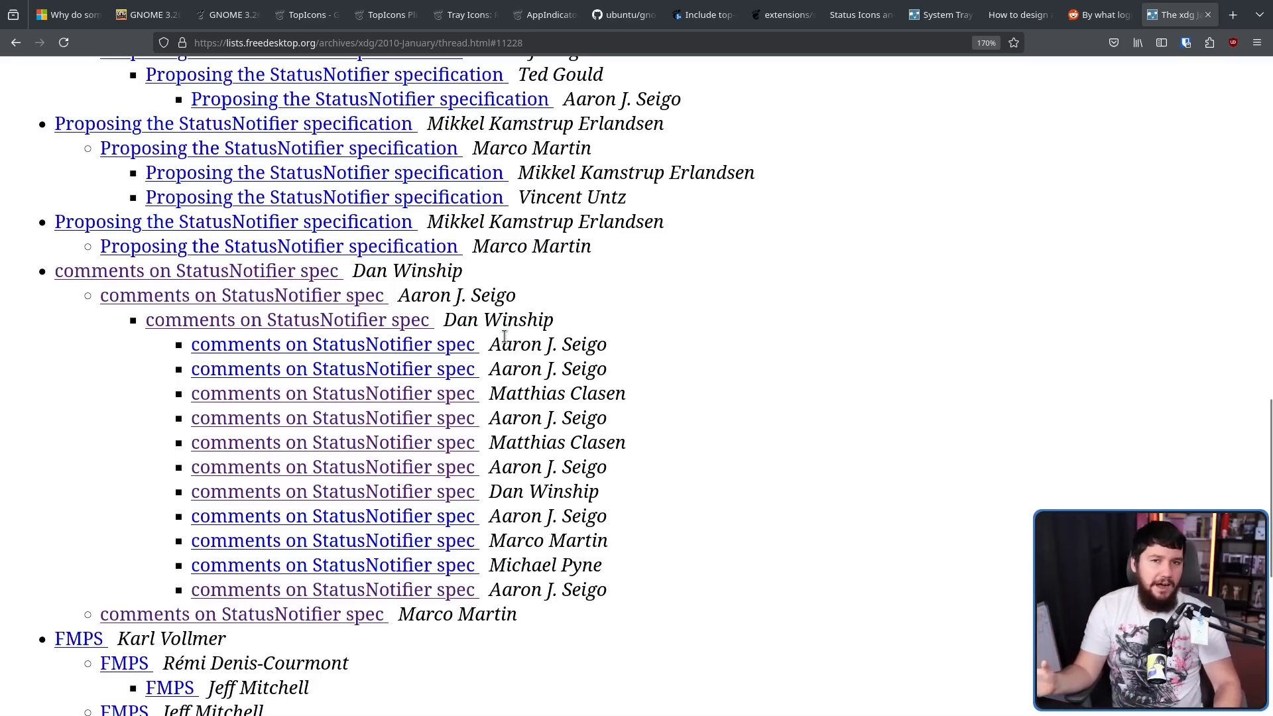
- Return via the Reddit comment thread to TingPing's status icon article
left_click(1093, 14)
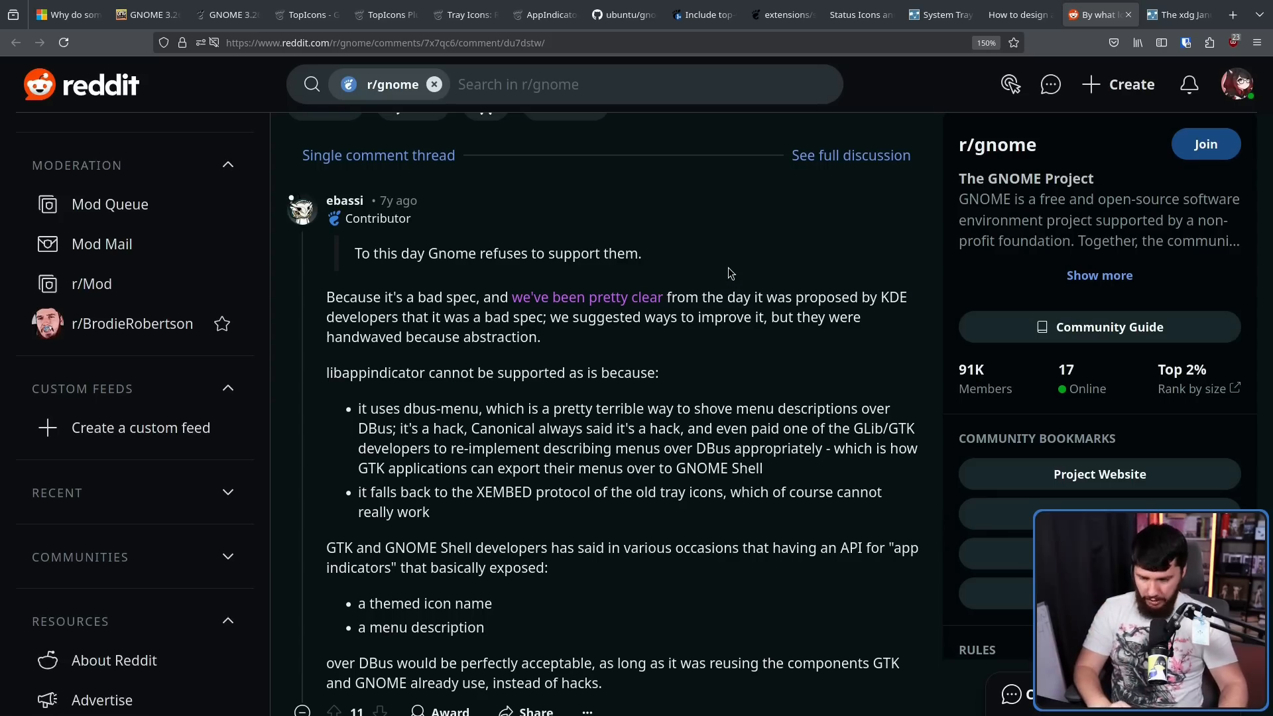
left_click(1017, 14)
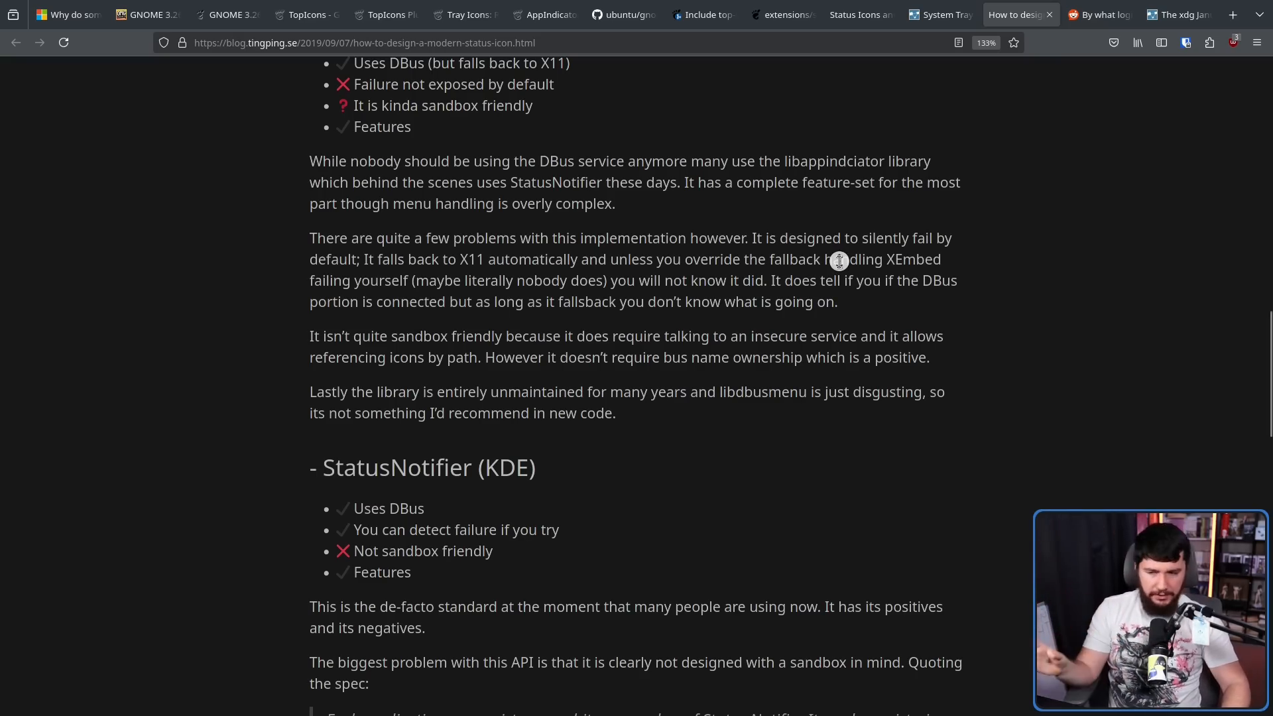
- Scroll the article through the StatusNotifier (KDE) critique to the StatusIcon (Linux Mint) heading
scroll("up", 3)
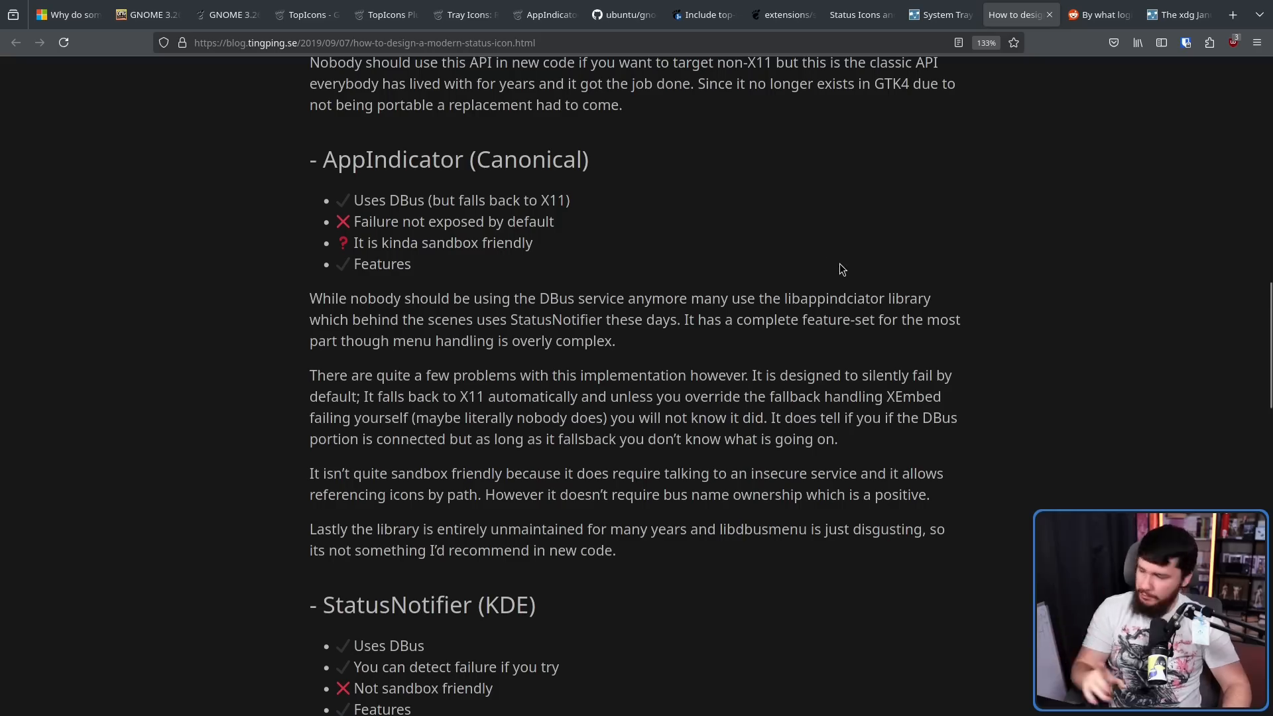
mouse_move(826, 267)
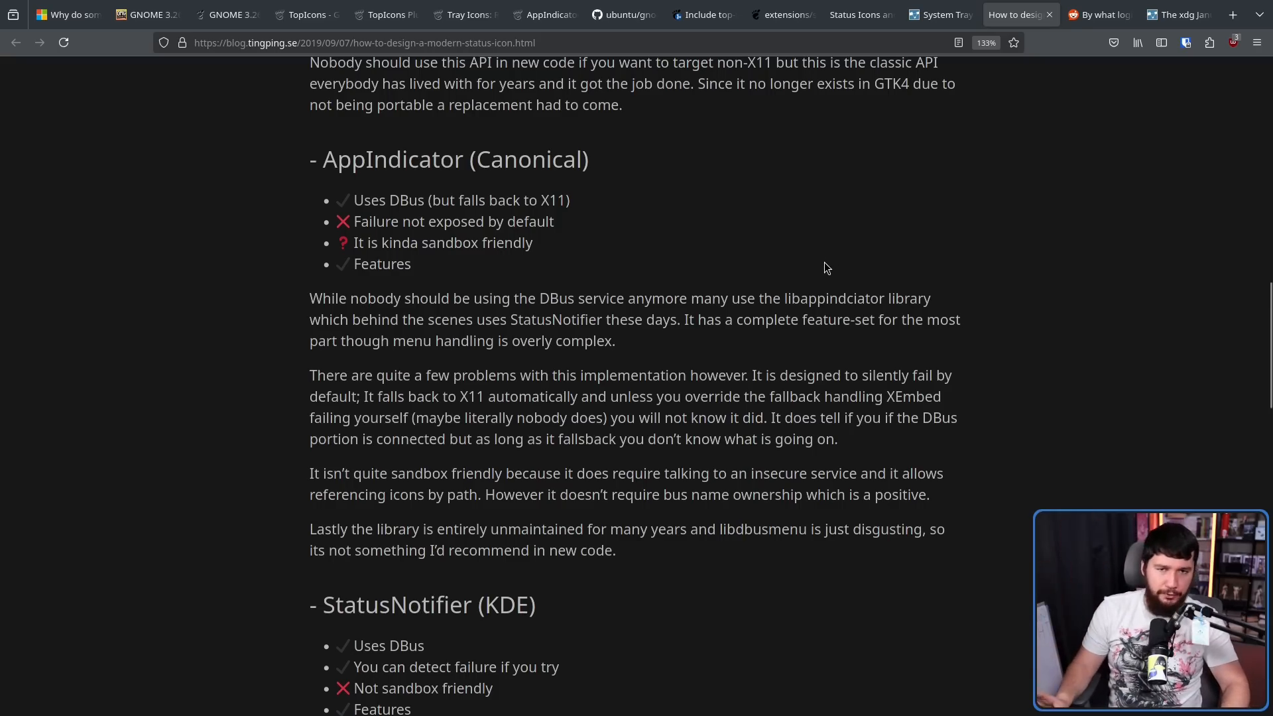
scroll("down", 3)
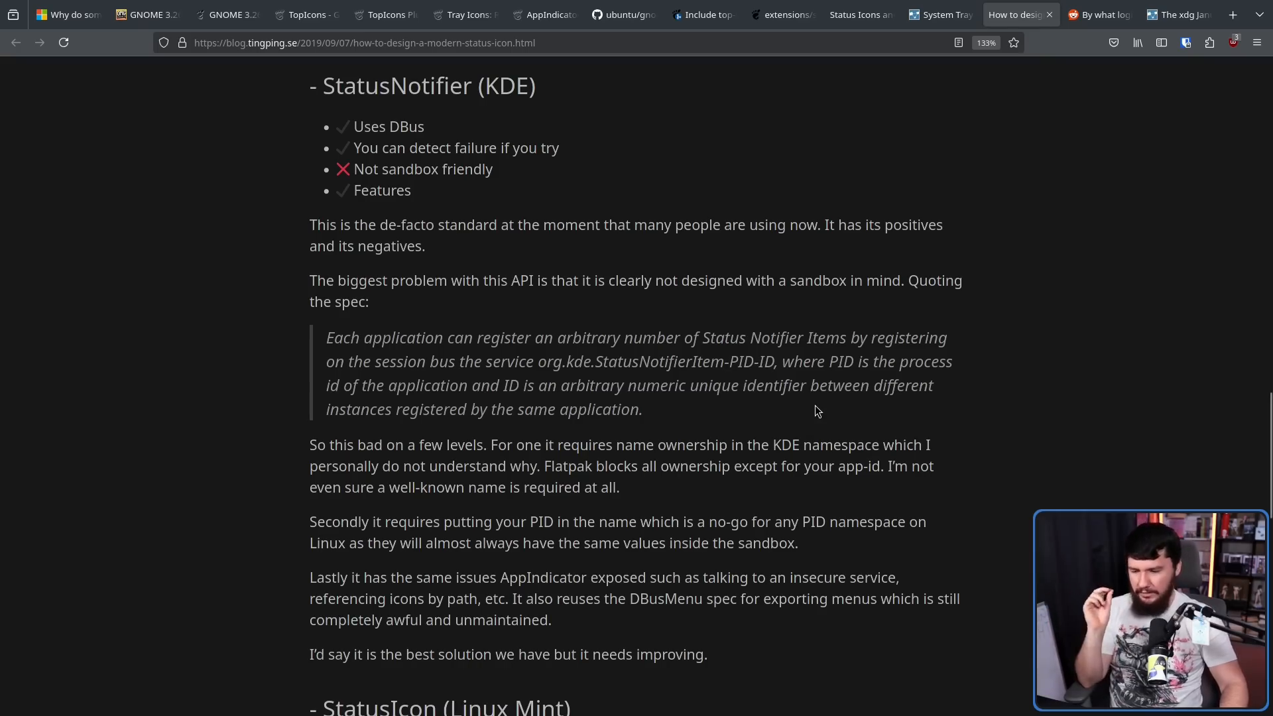
scroll("down", 3)
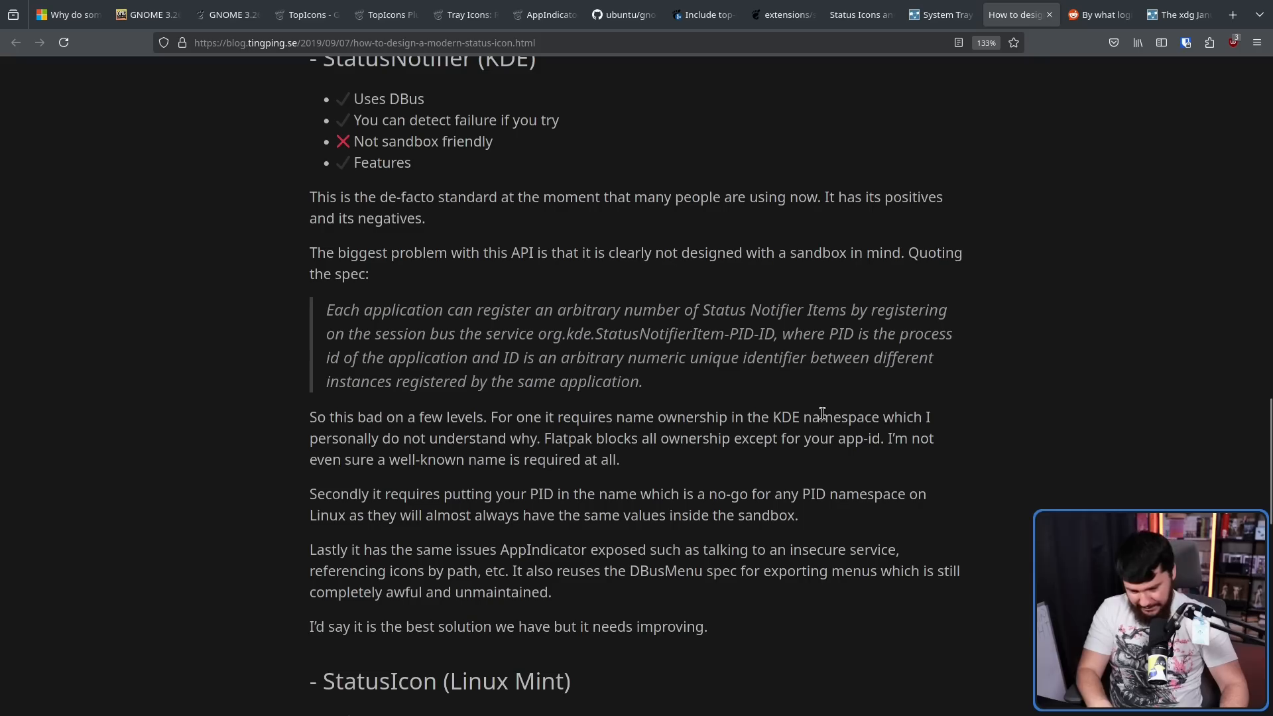
scroll("down", 3)
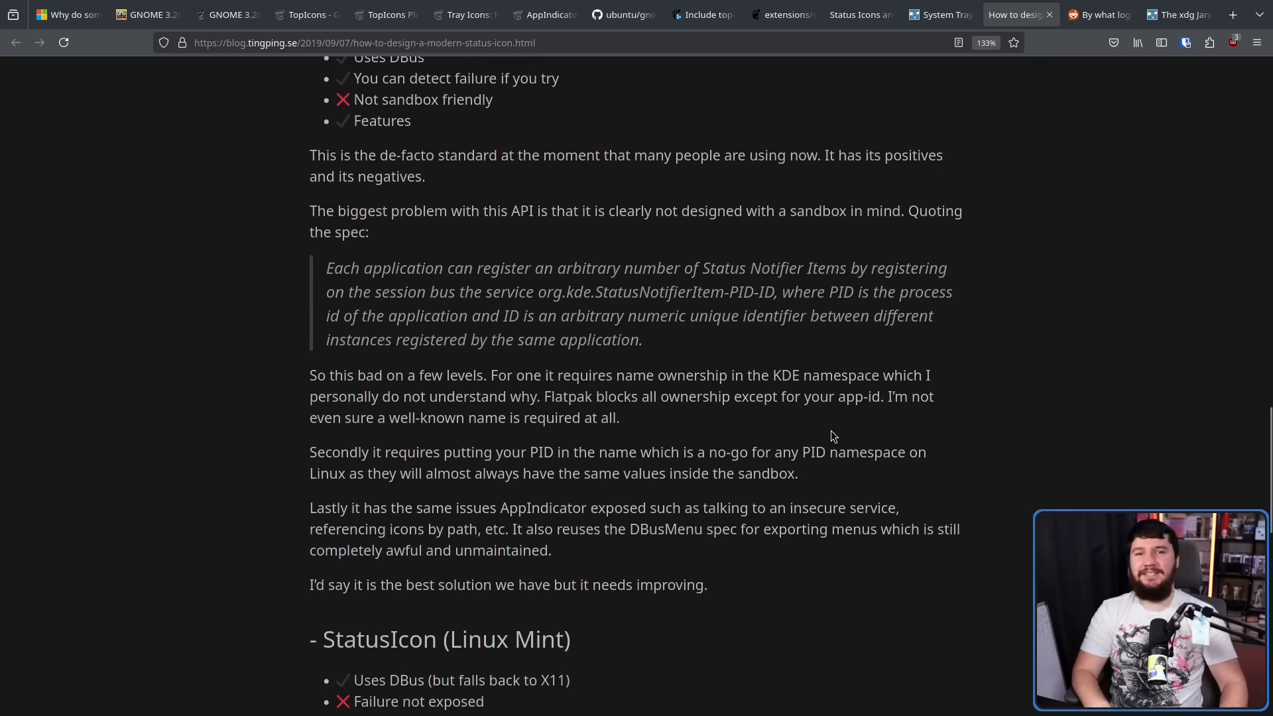